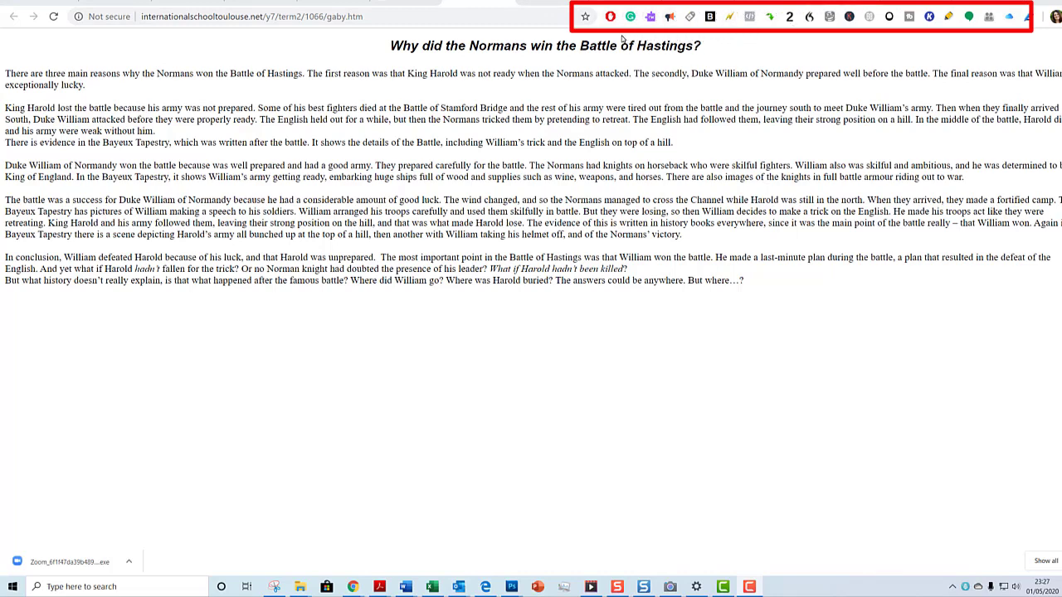
mouse_move(623, 40)
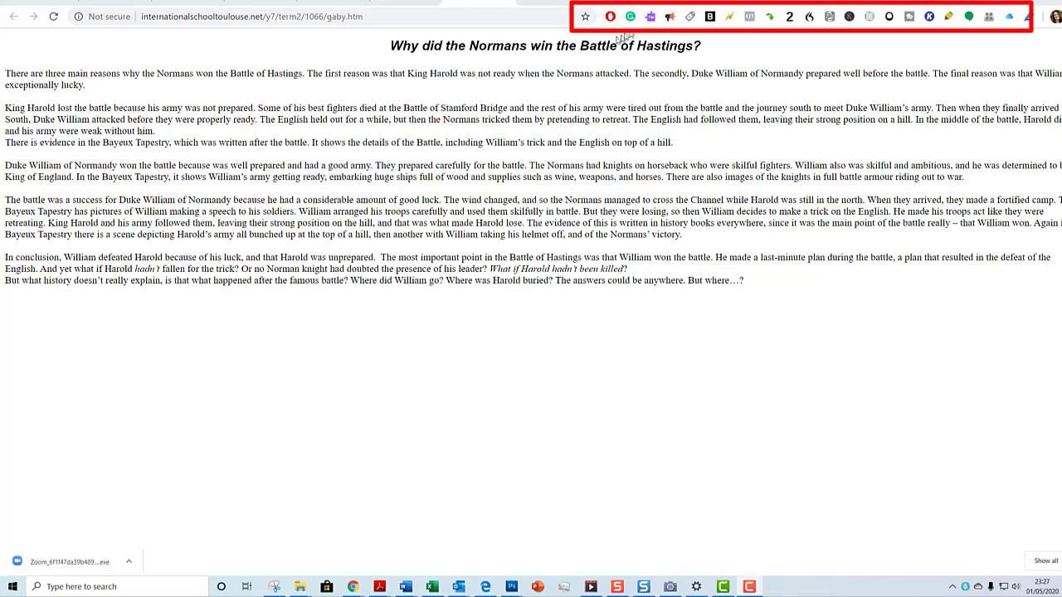
mouse_move(671, 17)
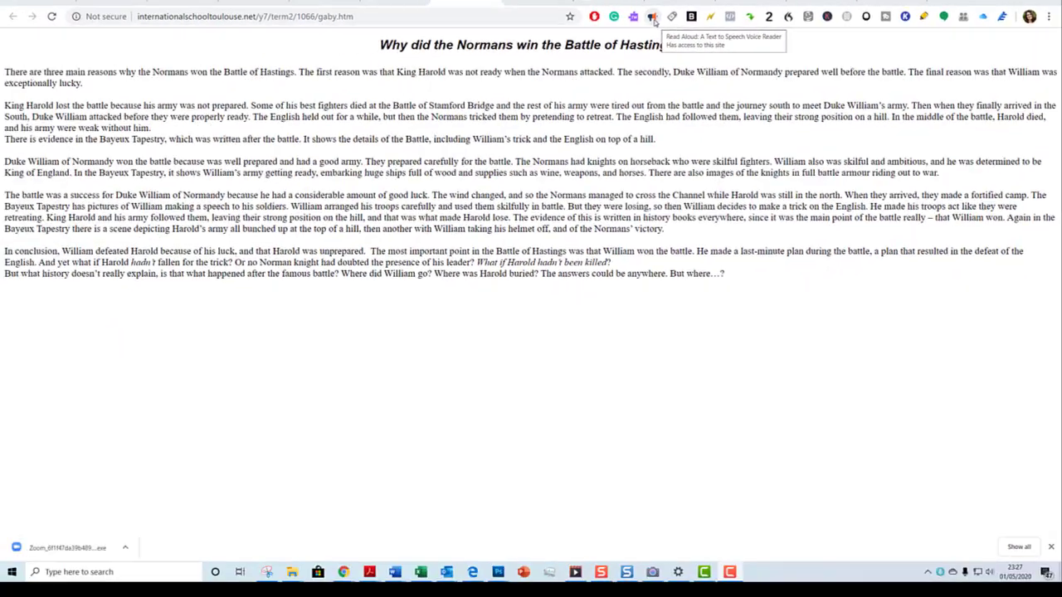
Start Read Aloud on the Battle of Hastings page, then pause, resume and pause the reading.
left_click(654, 17)
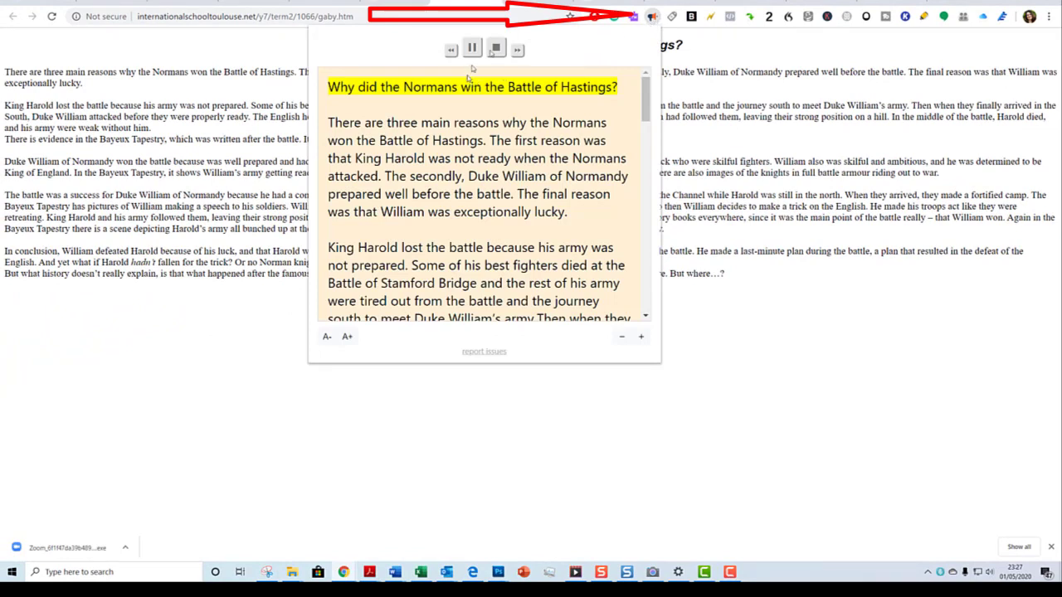
left_click(471, 46)
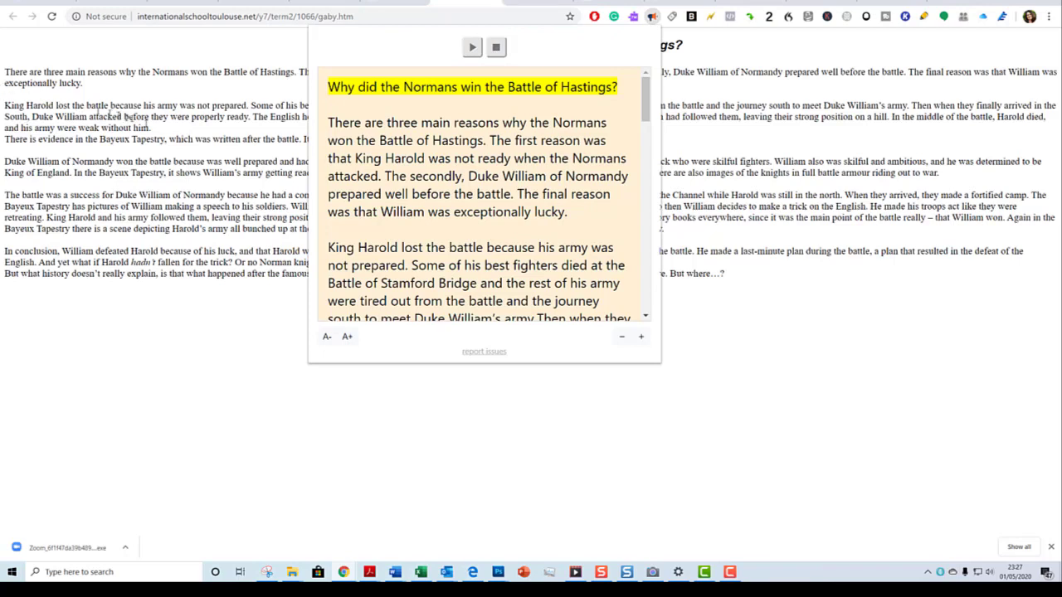
mouse_move(373, 125)
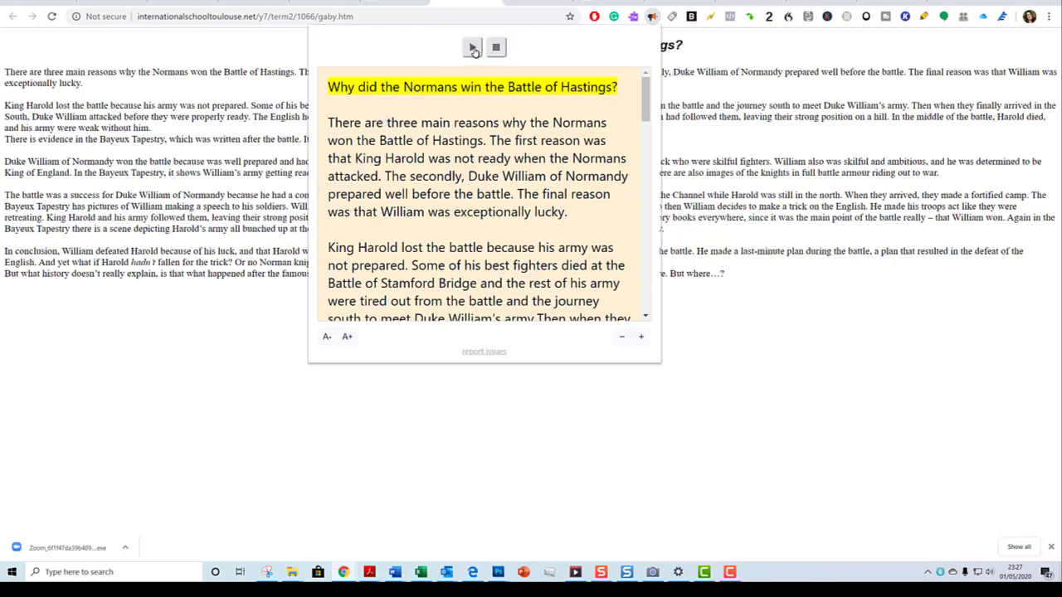
left_click(473, 46)
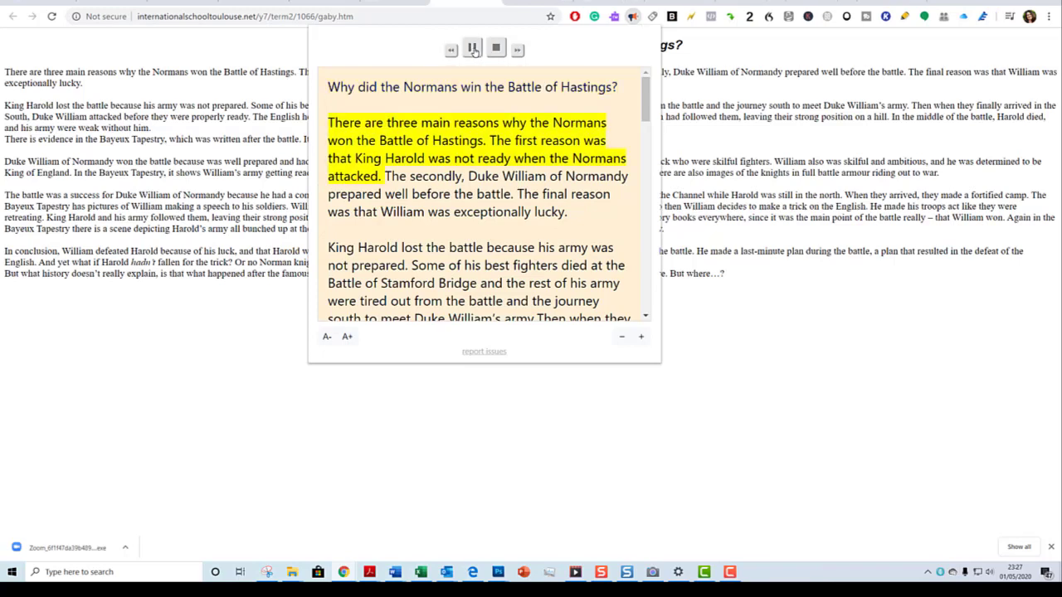
left_click(471, 46)
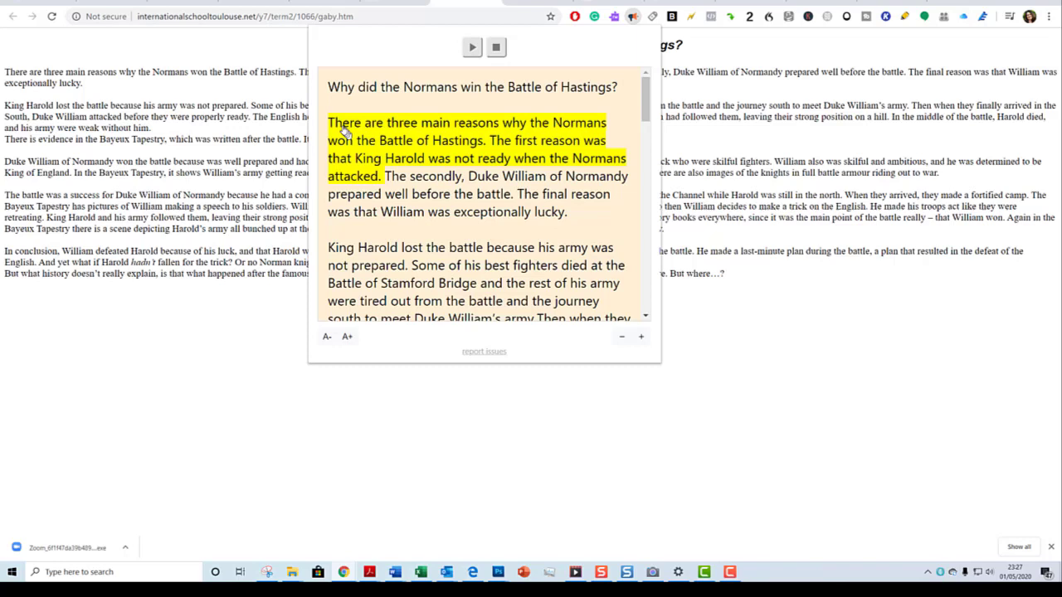
mouse_move(564, 144)
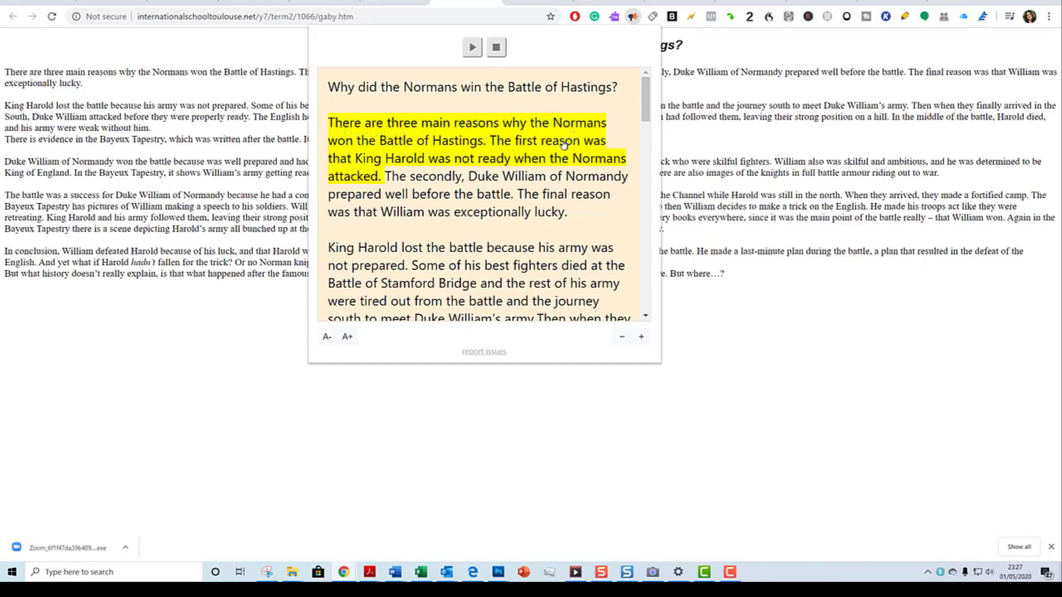
mouse_move(352, 176)
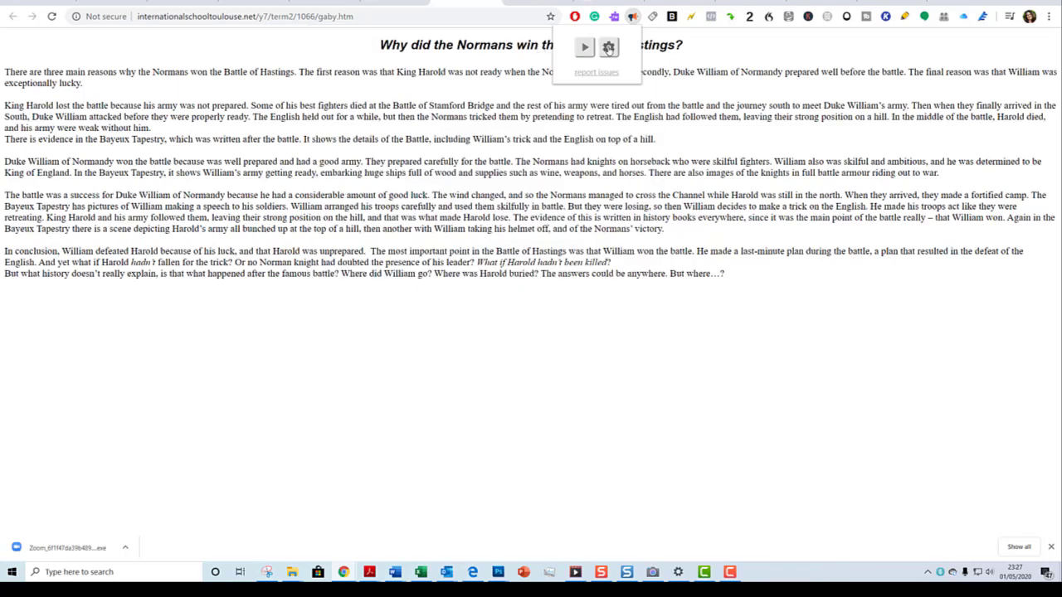
left_click(607, 46)
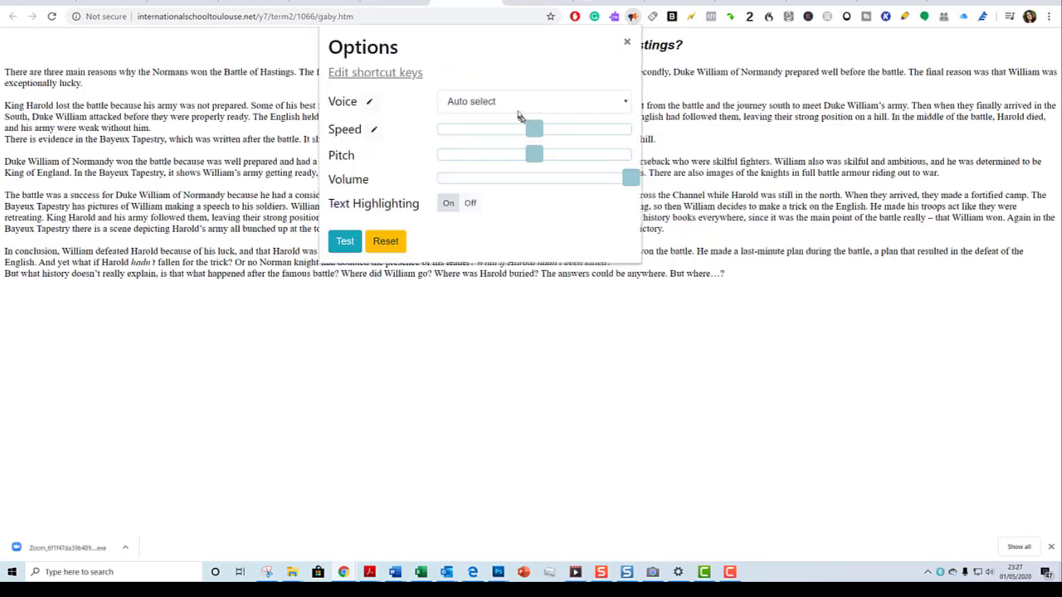
left_click(534, 102)
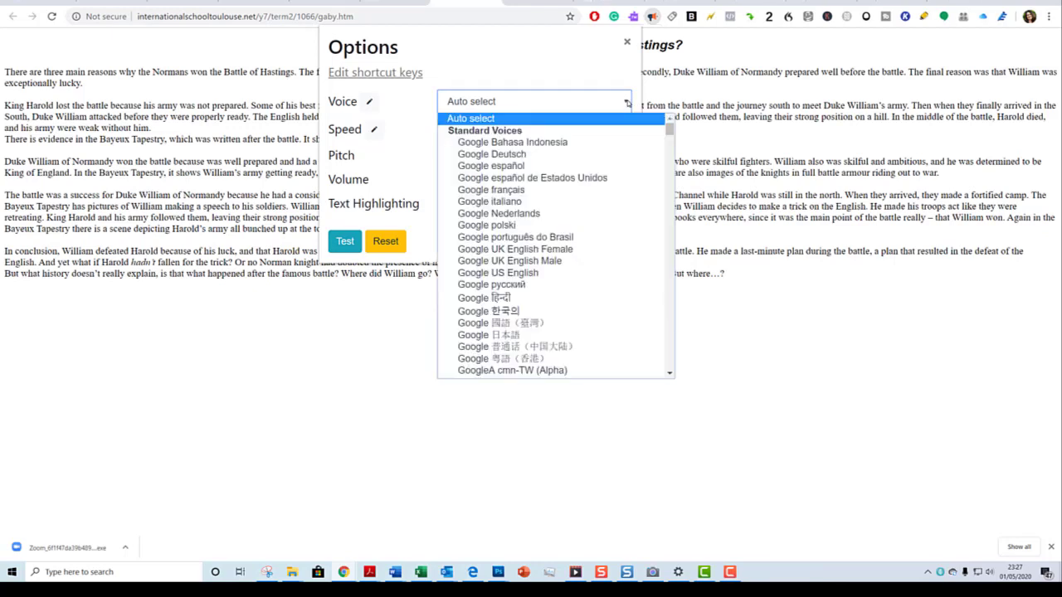
left_click(471, 118)
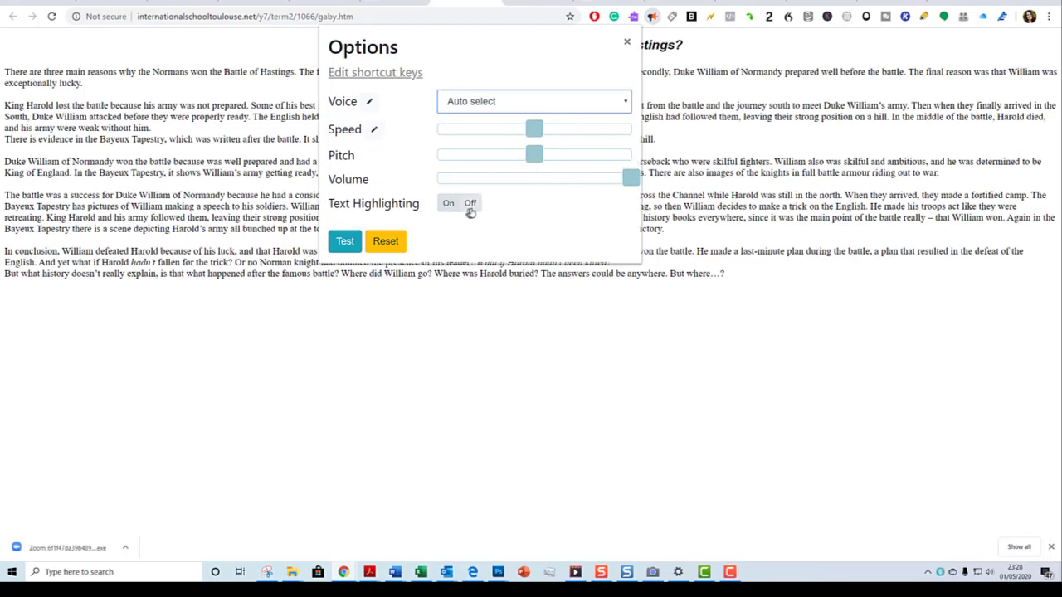
left_click(448, 202)
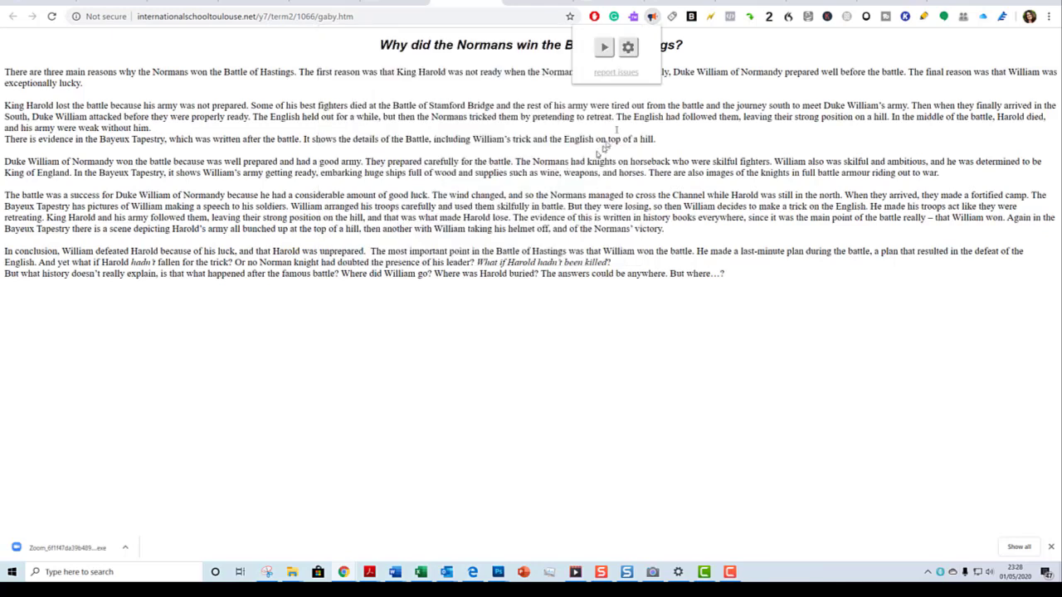
mouse_move(638, 91)
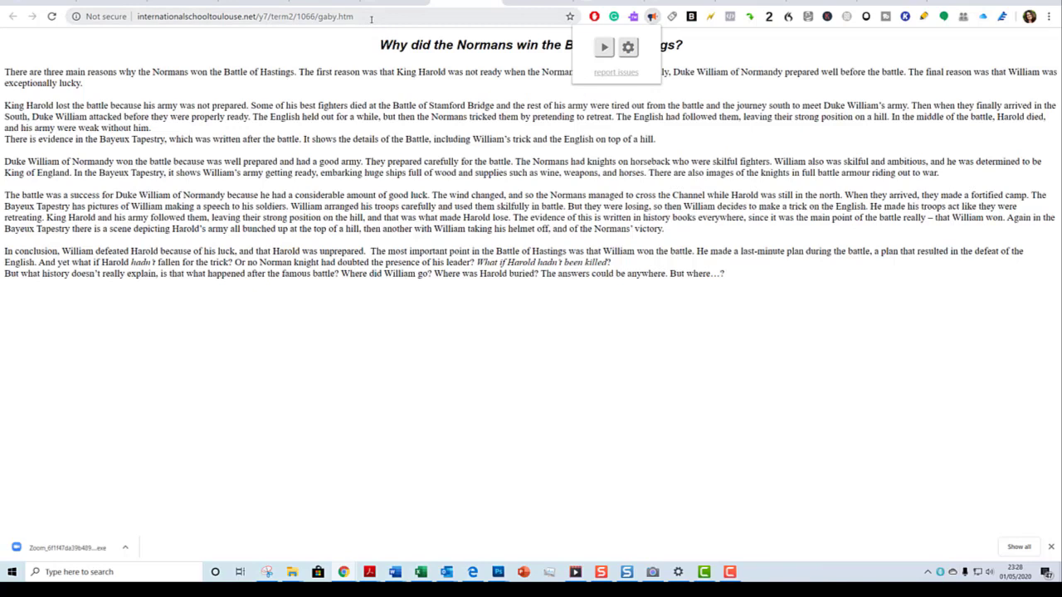
mouse_move(528, 10)
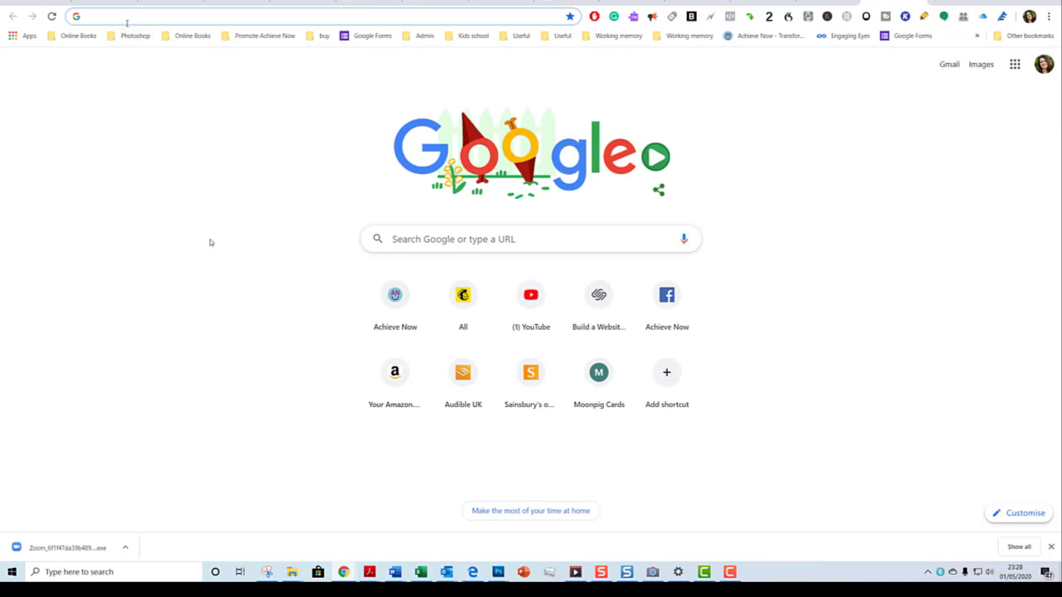
Search Google for 'text to speech google chrome extension' and open the Natural Reader listing.
type("text to speech google chrome extension")
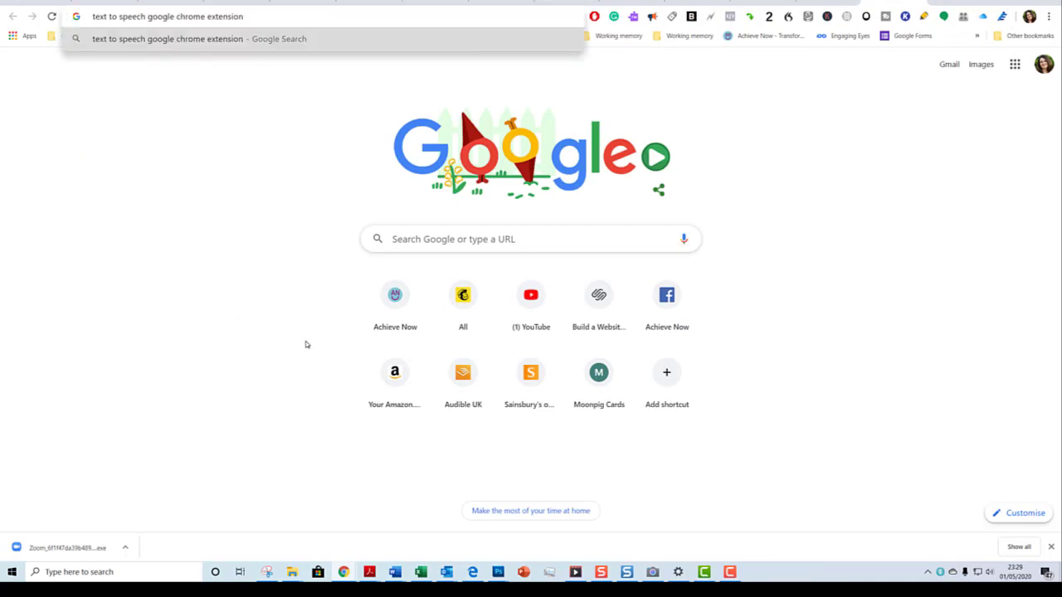
key("Enter")
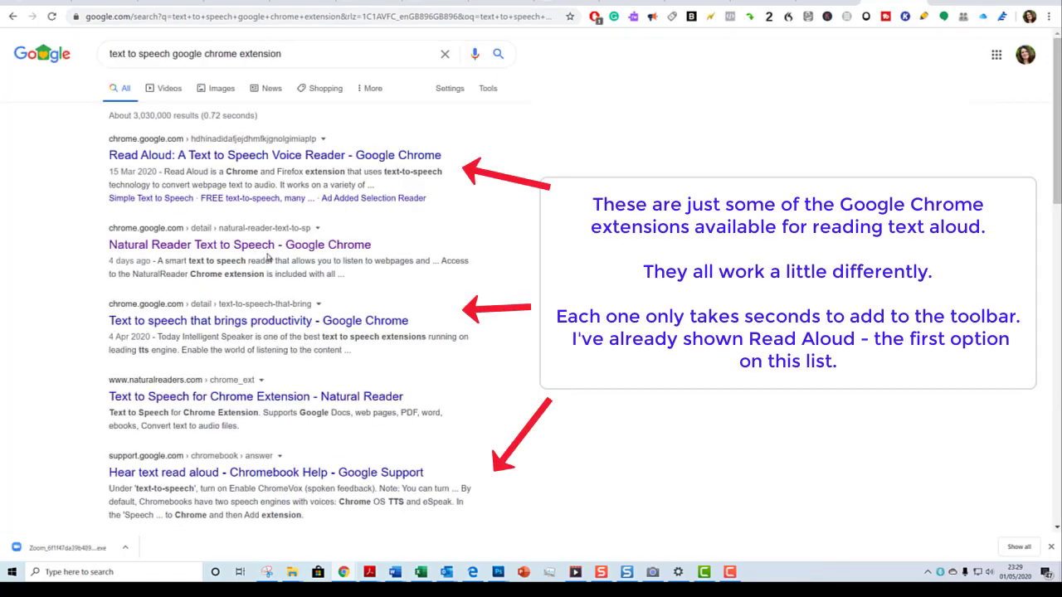
left_click(239, 244)
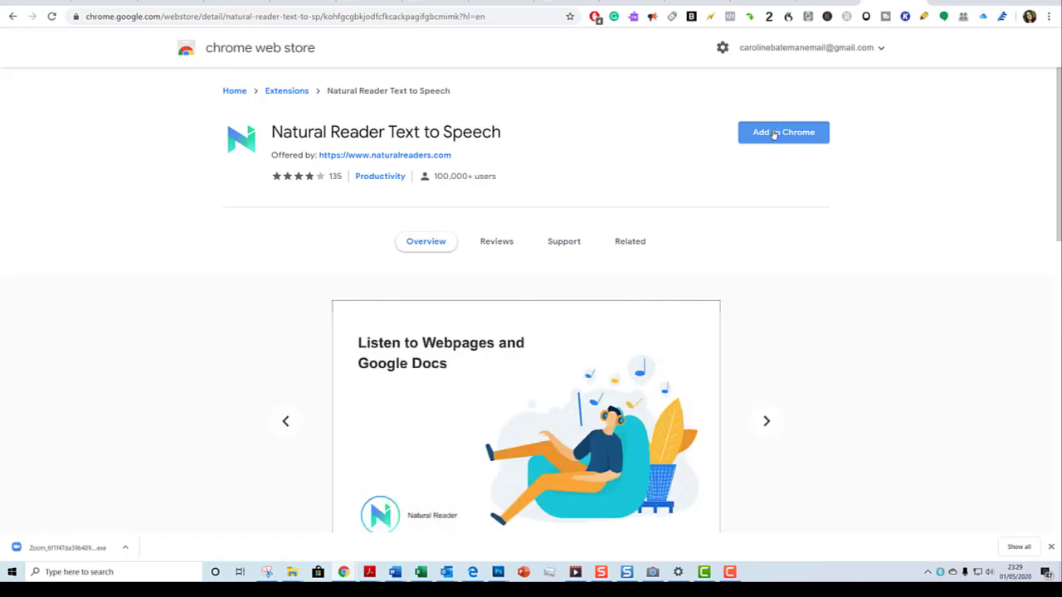
Add the Natural Reader Text to Speech extension to Chrome from the Web Store.
left_click(783, 132)
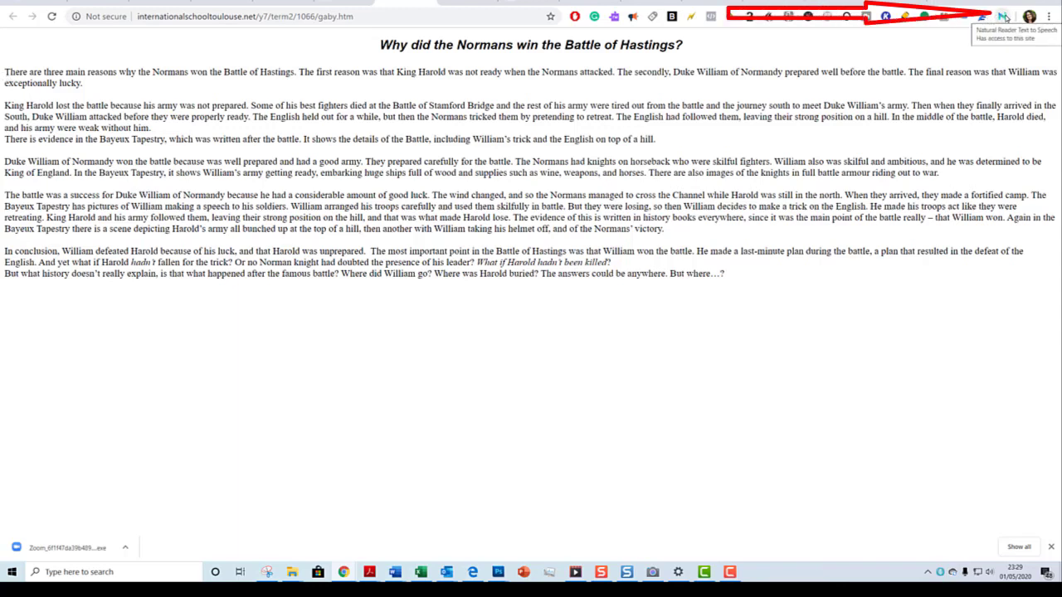
Start Natural Reader reading the Battle of Hastings page with its floating player shown.
left_click(1003, 16)
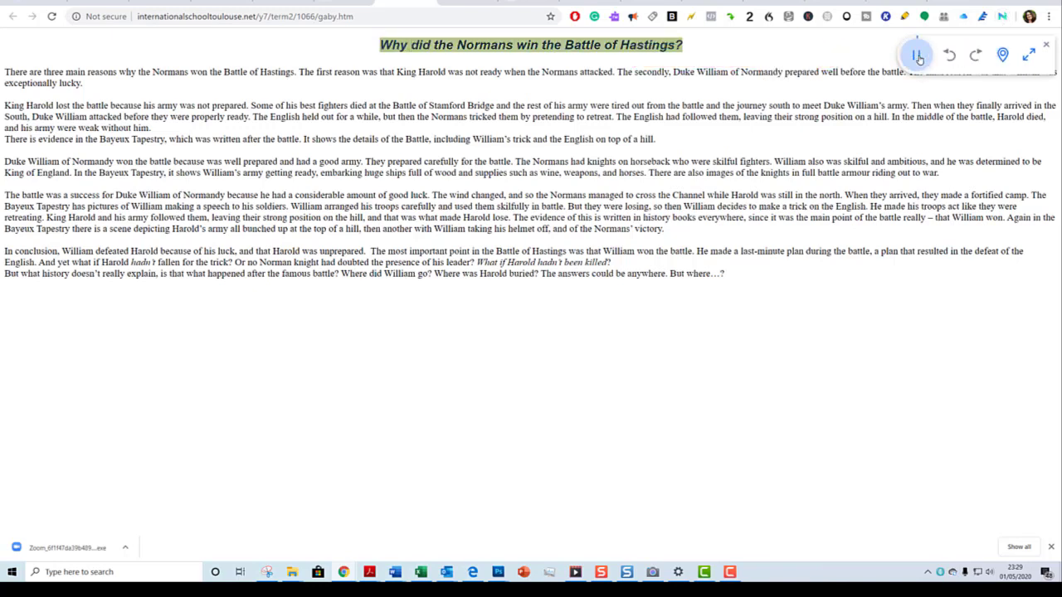
double_click(649, 45)
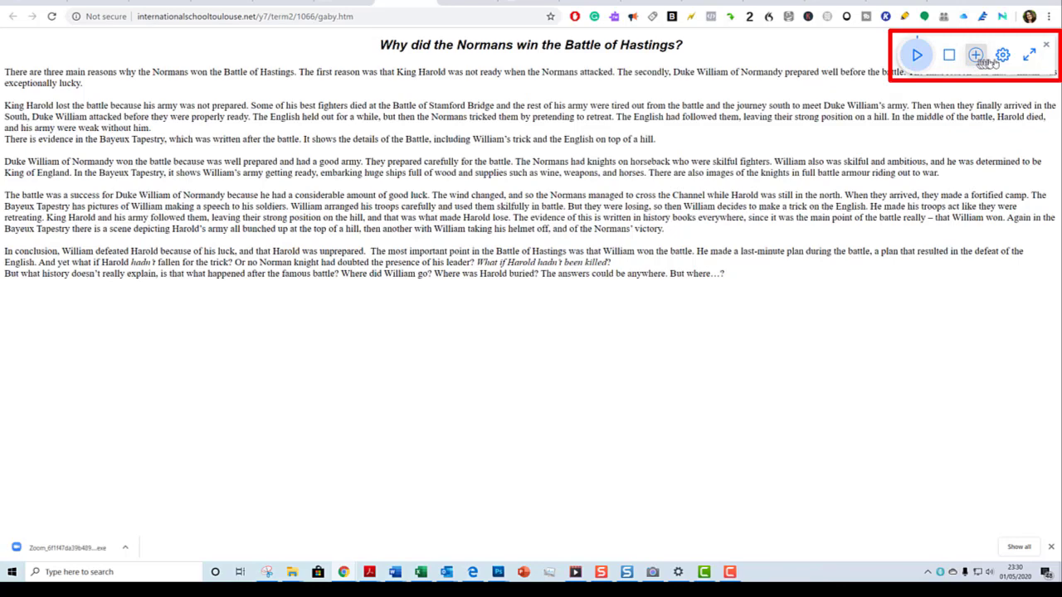
Browse Natural Reader's settings: scroll the Speaker voice list and view the Speed options.
left_click(1003, 55)
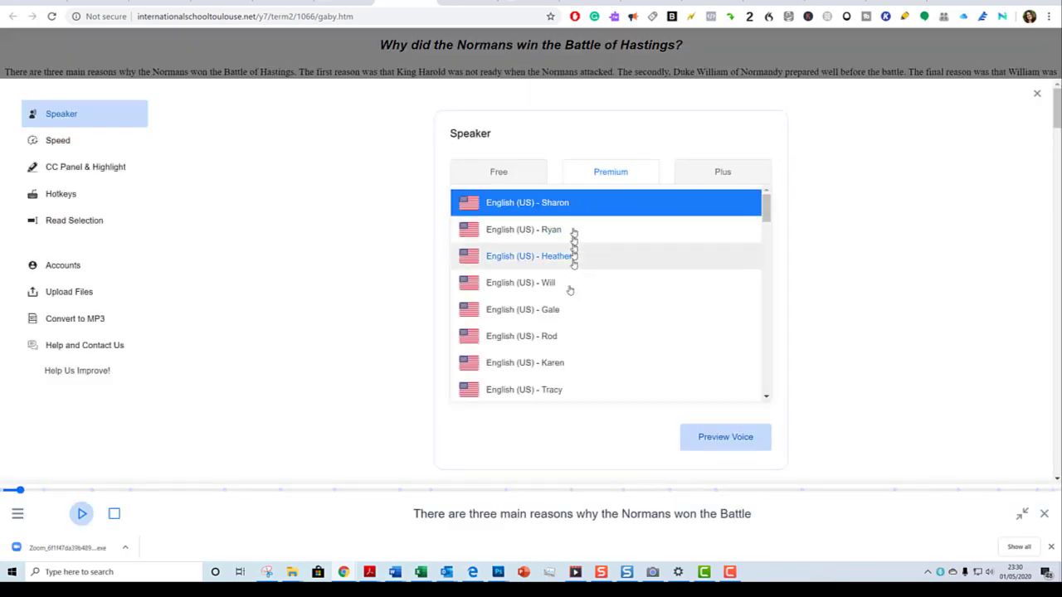
scroll("down", 3)
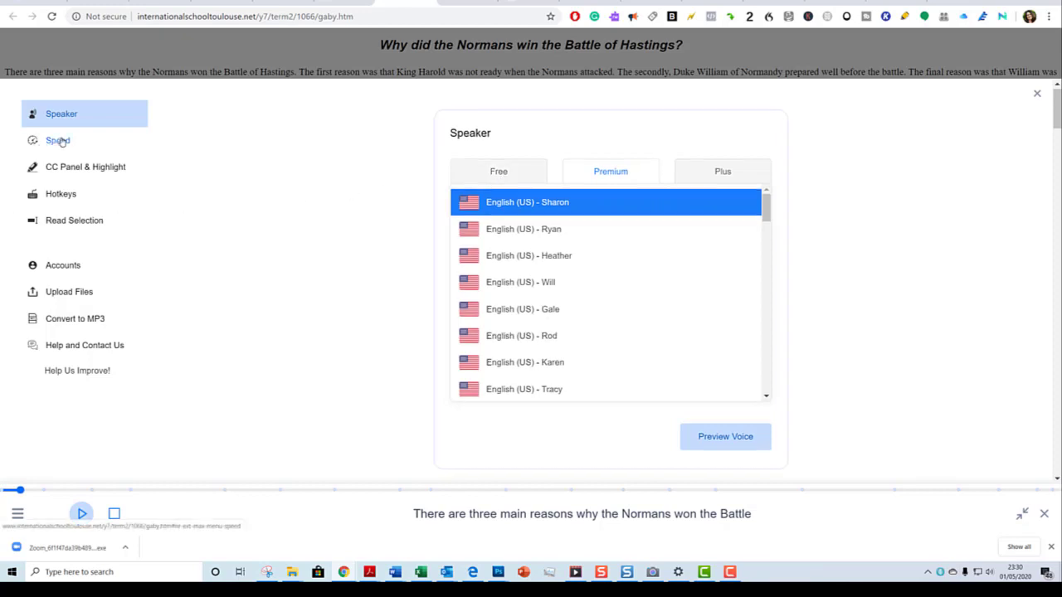
left_click(86, 166)
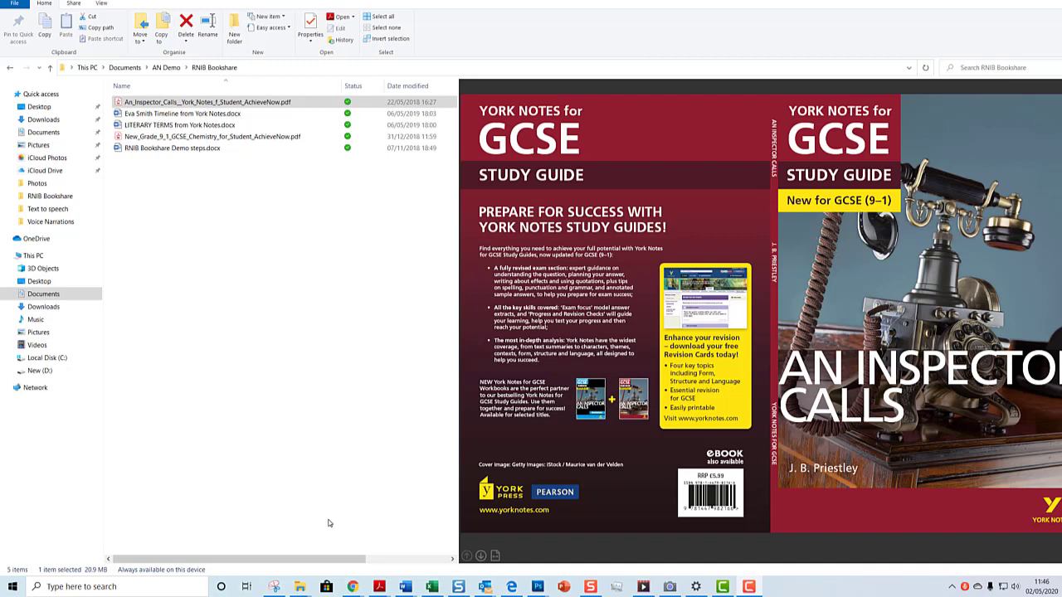
Open the An Inspector Calls study guide PDF with Google Chrome via Open with.
left_click(202, 101)
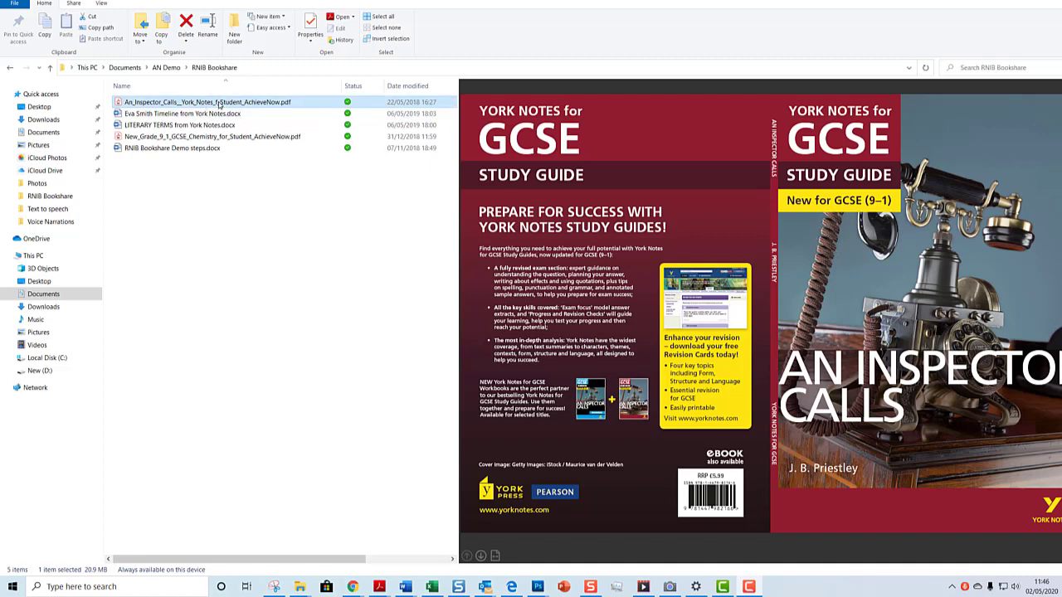
right_click(220, 101)
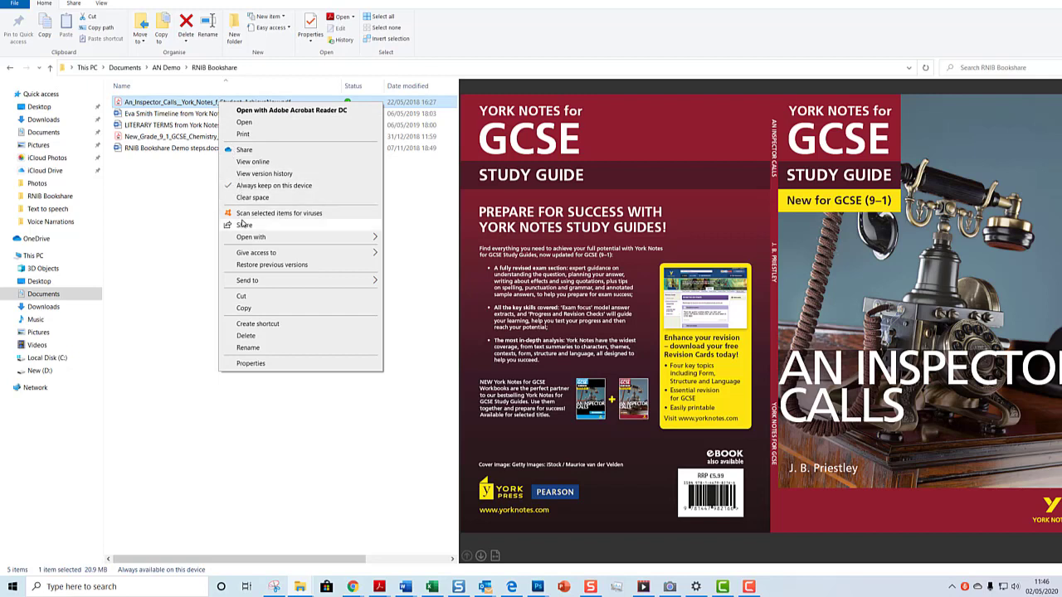
left_click(250, 237)
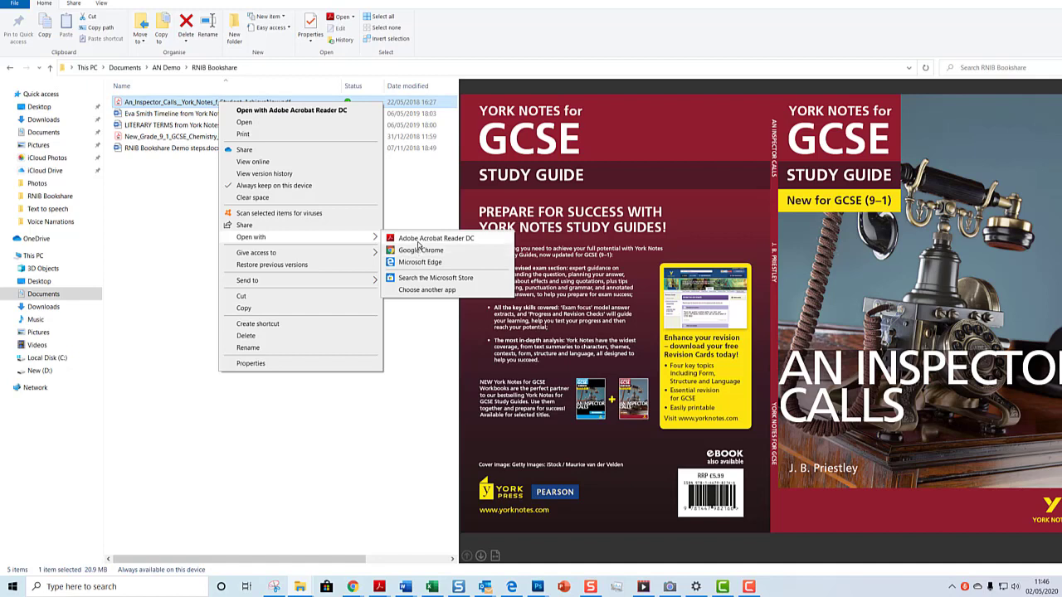
mouse_move(435, 239)
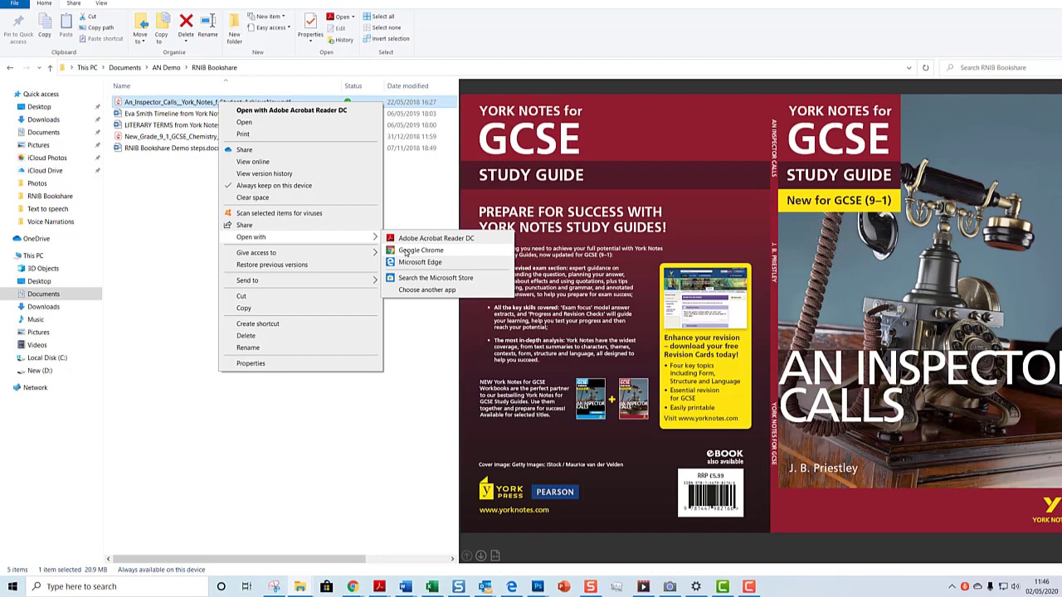
left_click(422, 251)
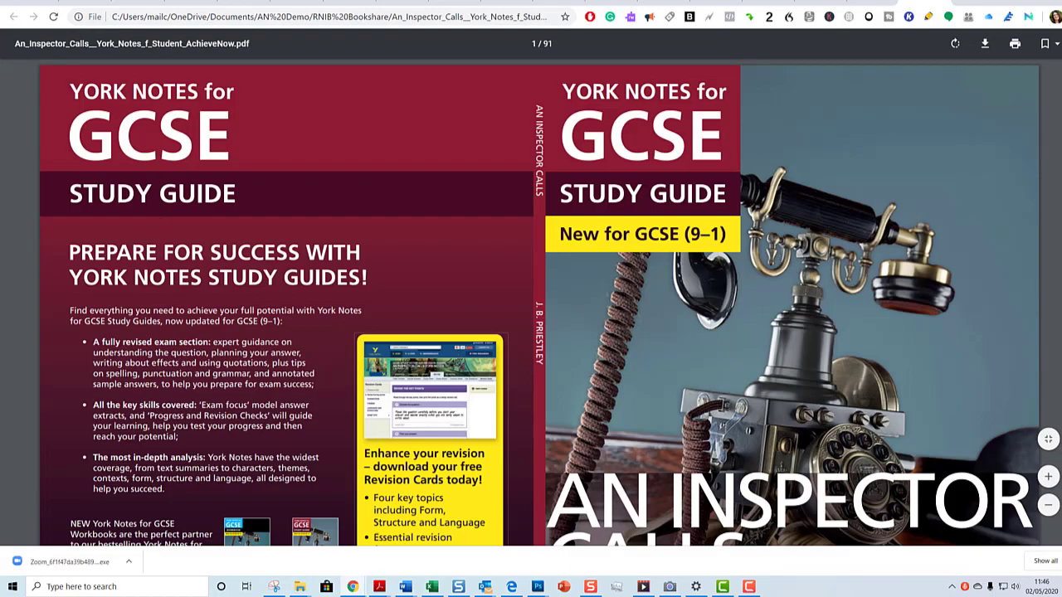
Scroll to the page 11 plot summary and launch the Read Aloud reader.
scroll("down", 3)
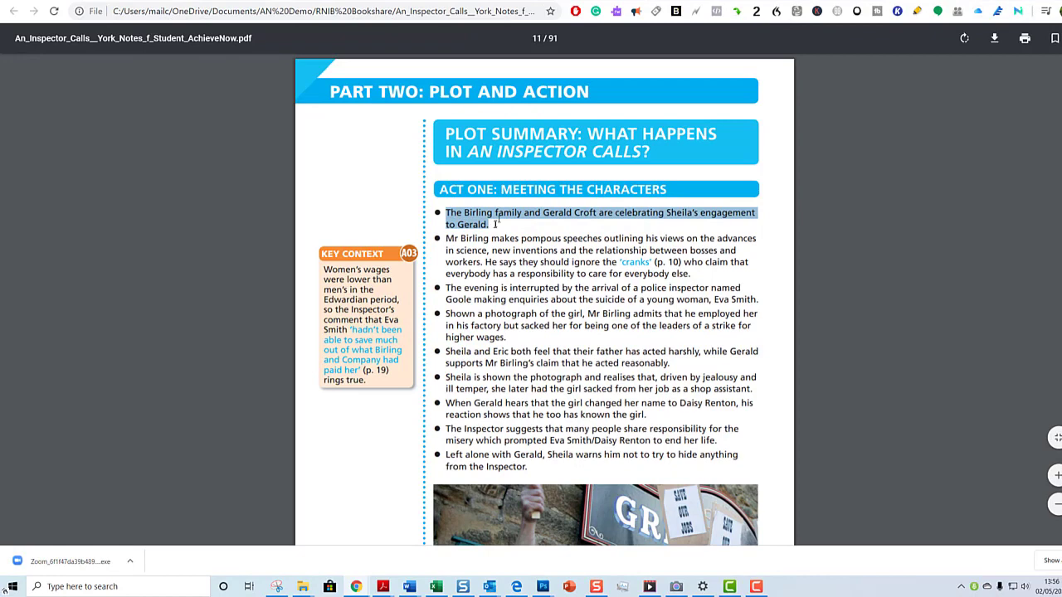
mouse_move(636, 11)
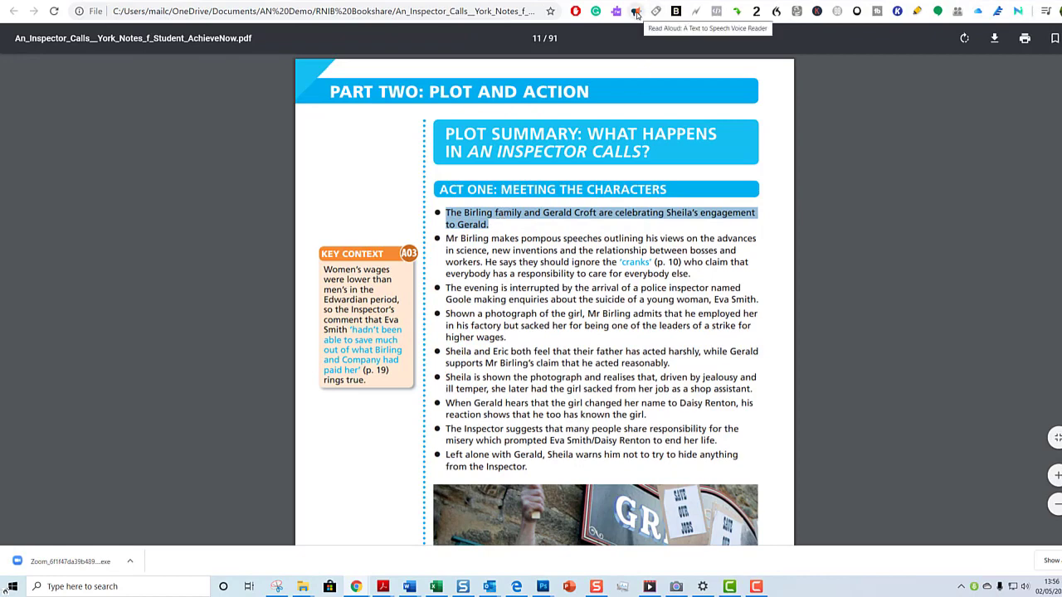
left_click(637, 12)
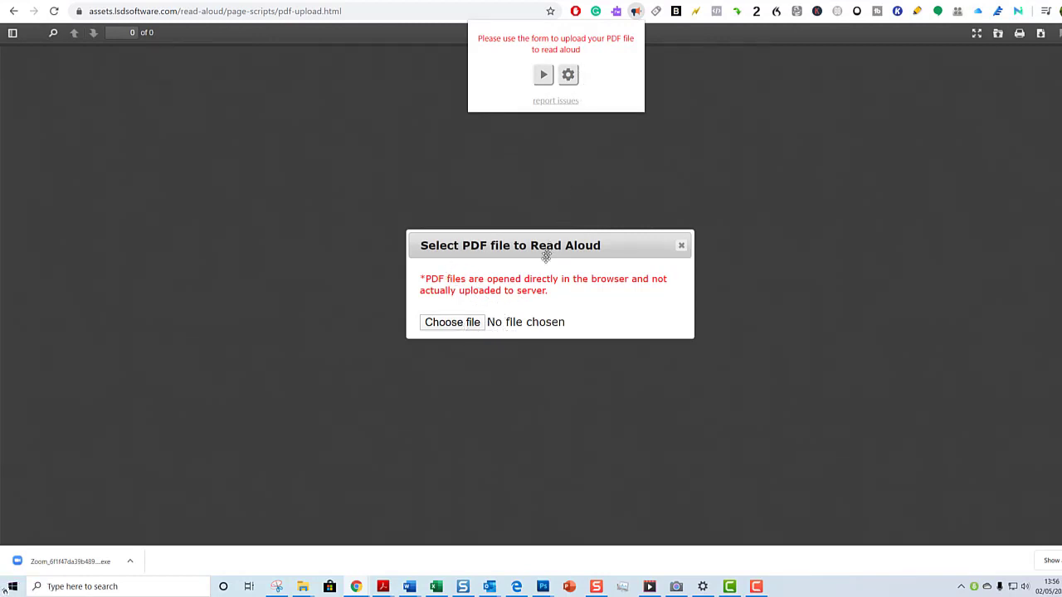
mouse_move(521, 349)
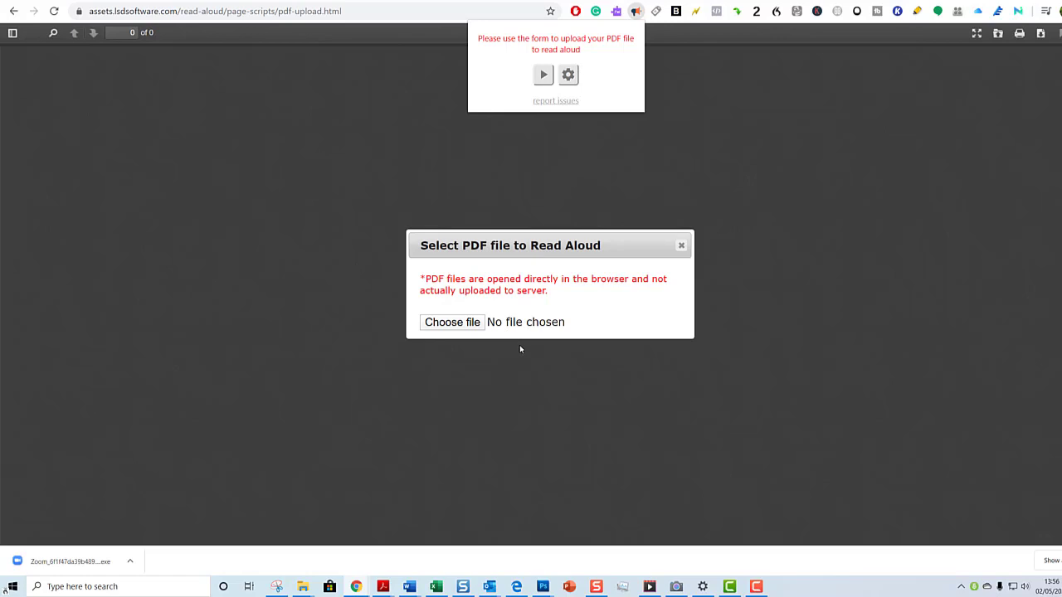
mouse_move(498, 385)
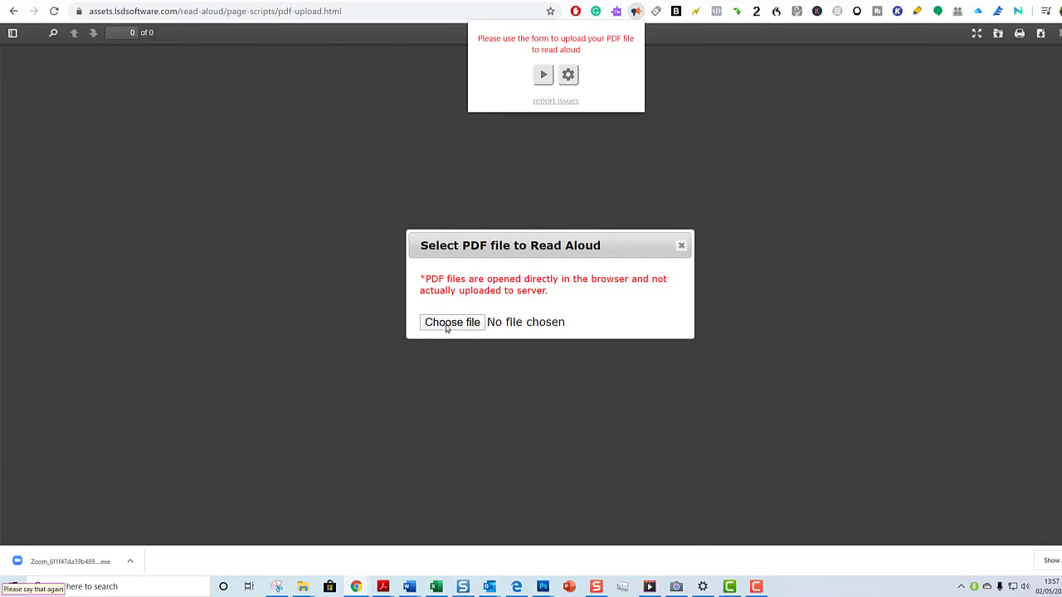
mouse_move(451, 342)
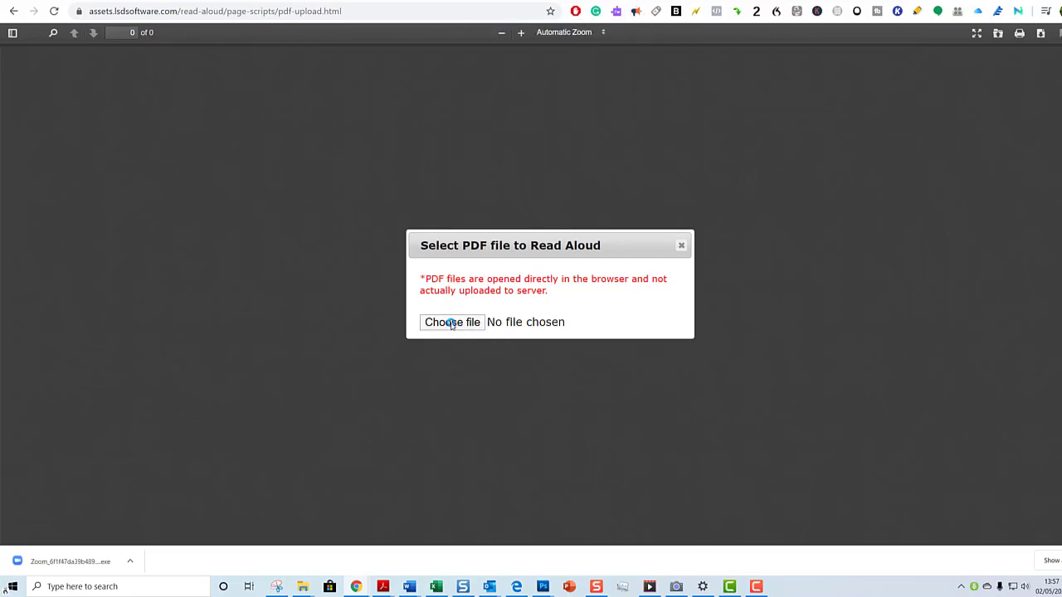
Choose the An Inspector Calls study guide PDF for Read Aloud's PDF reader.
left_click(451, 322)
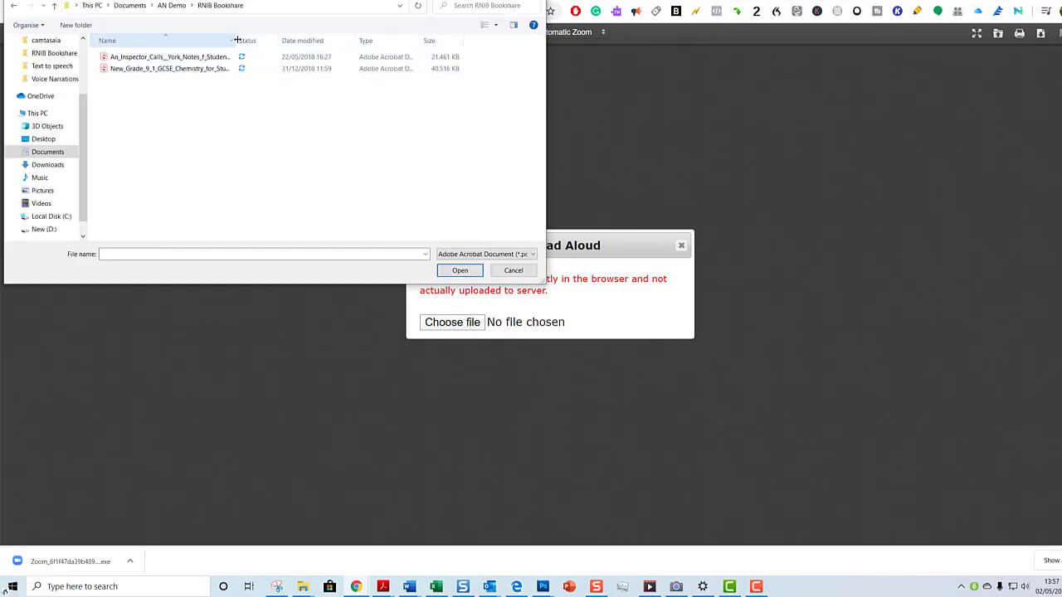
left_click(190, 57)
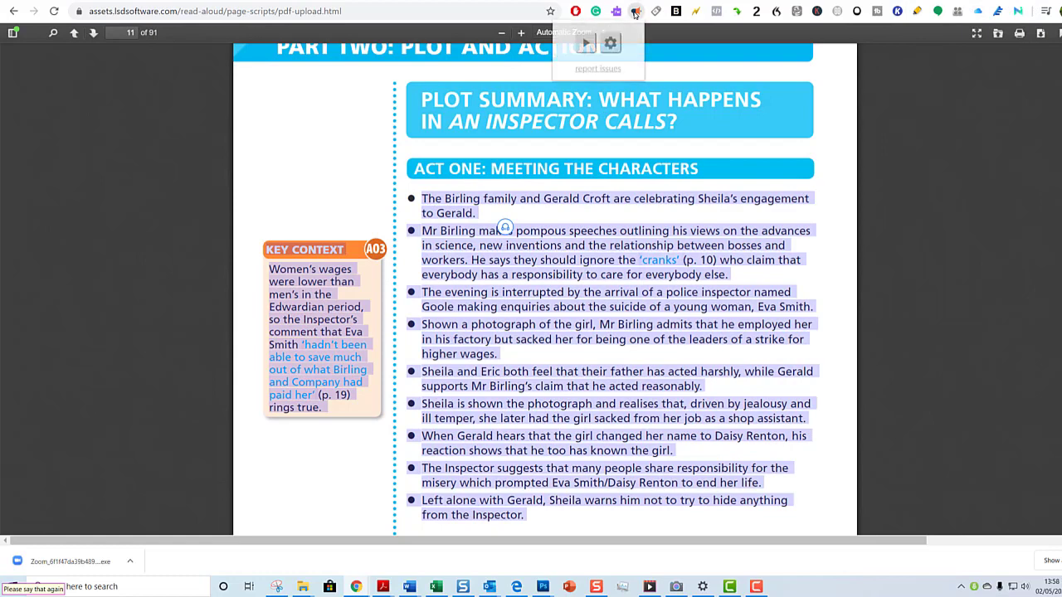
Play Read Aloud on page 11's plot summary with sentence highlighting, then pause it.
left_click(587, 44)
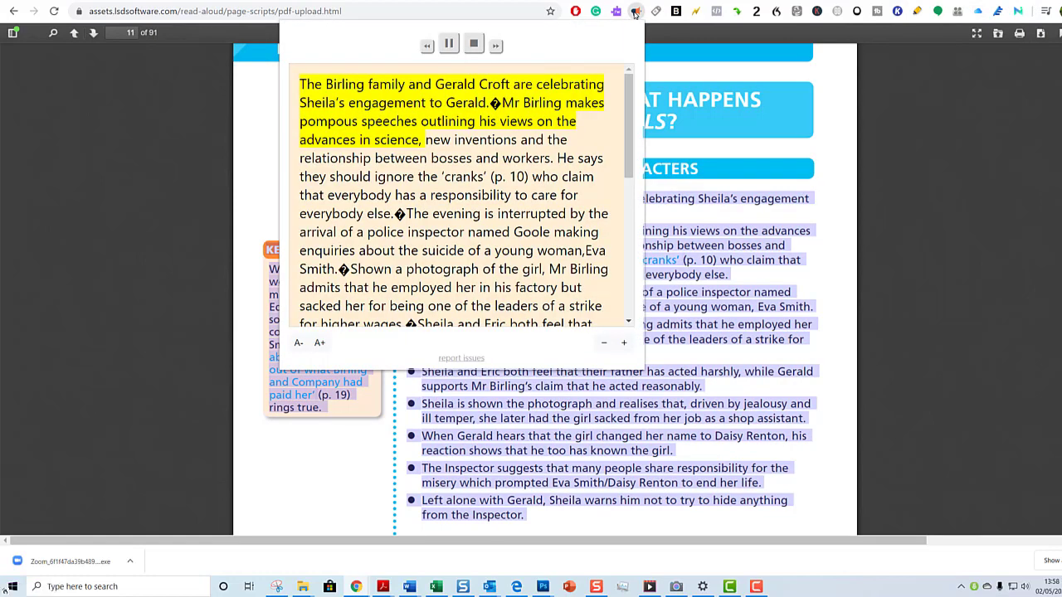
left_click(448, 43)
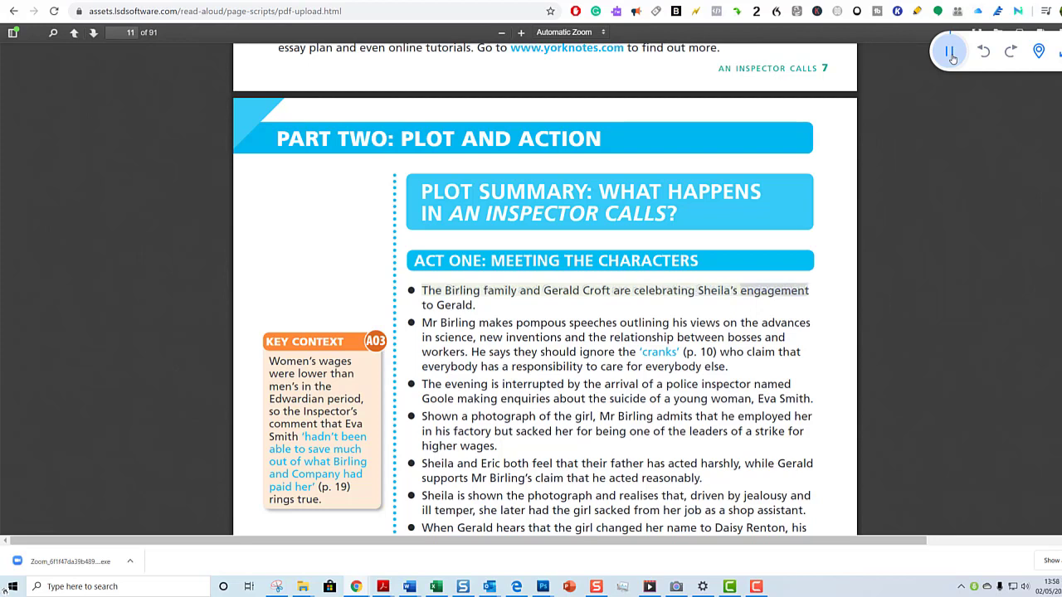
left_click(949, 49)
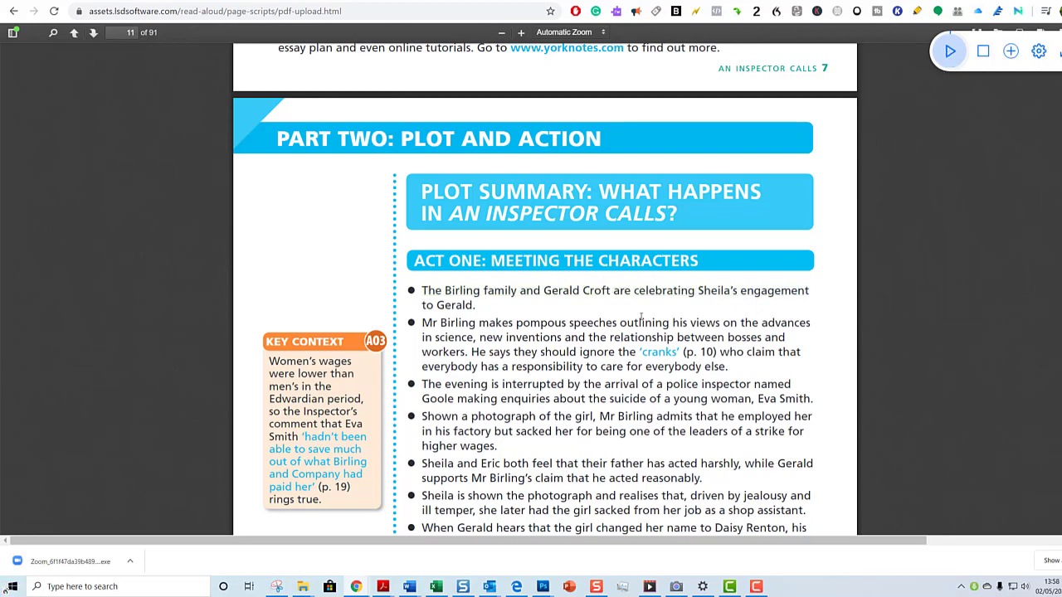